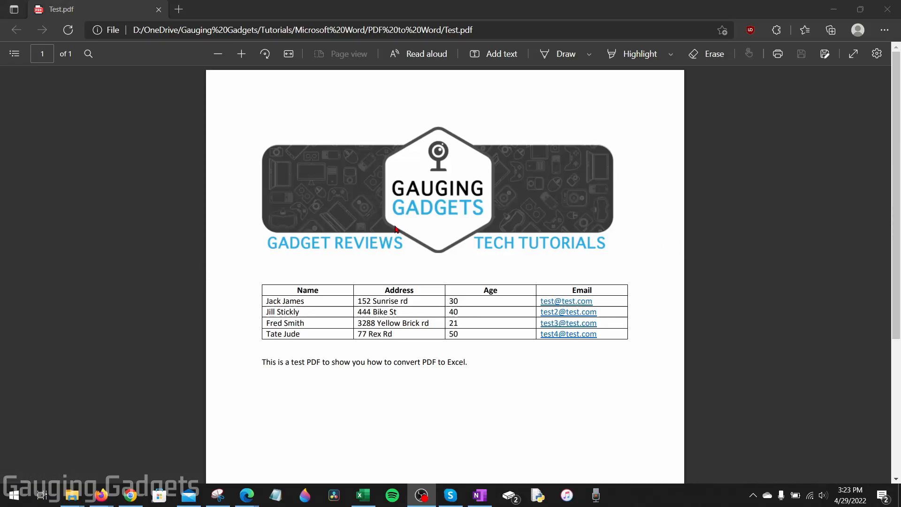
{"action": "mouse_move", "coordinate": [548, 178]}
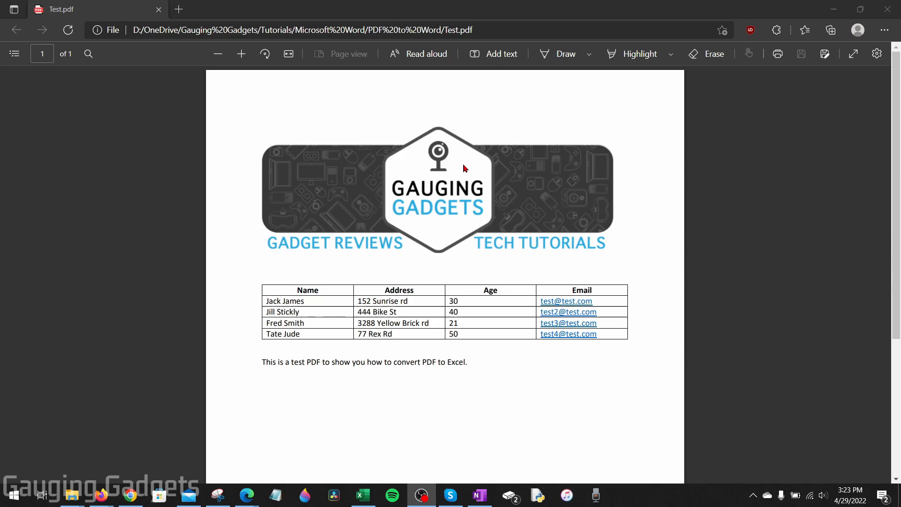
{"action": "mouse_move", "coordinate": [406, 160]}
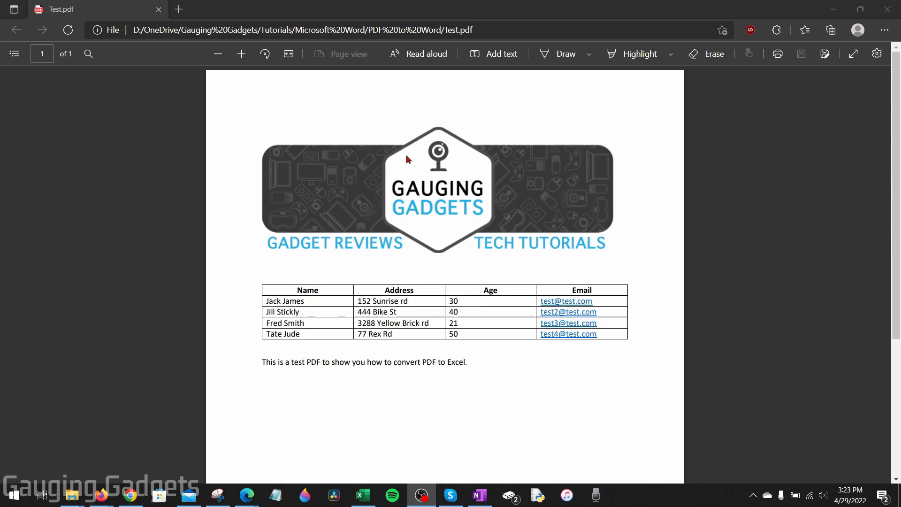
{"action": "mouse_move", "coordinate": [407, 233]}
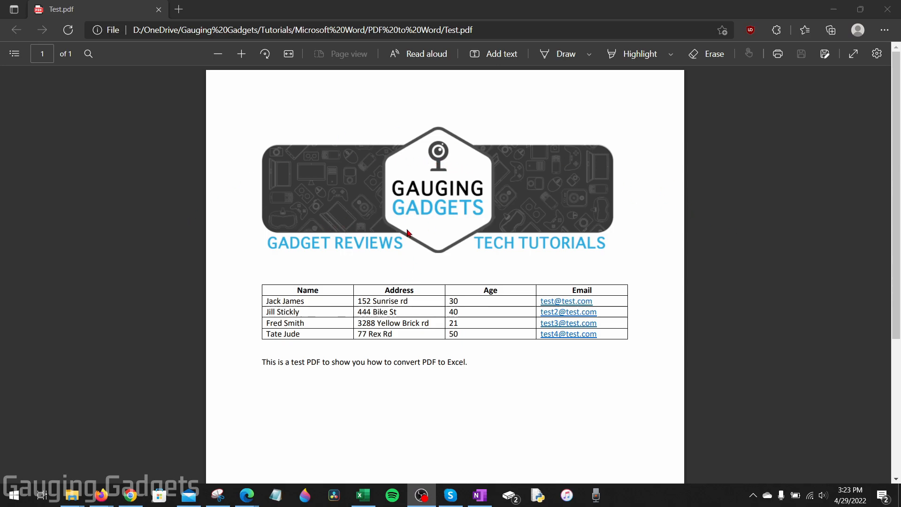
{"action": "mouse_move", "coordinate": [406, 236]}
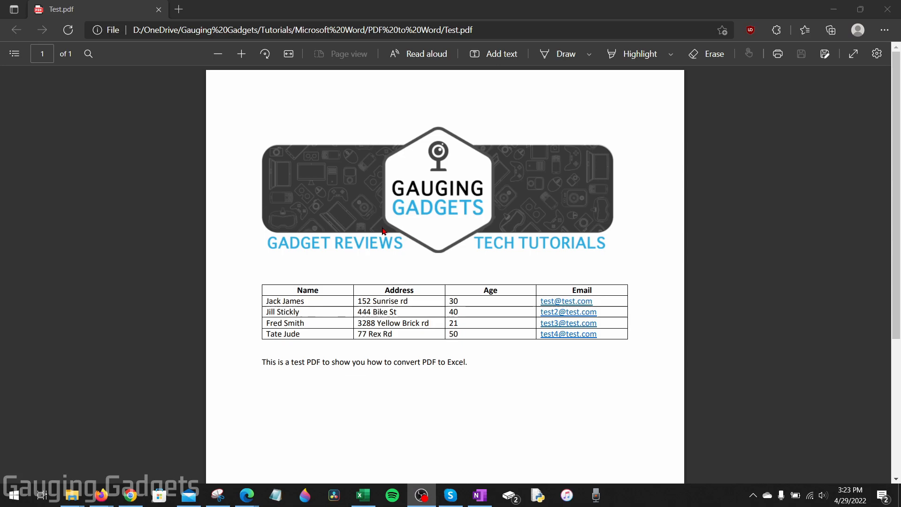
{"action": "mouse_move", "coordinate": [347, 262]}
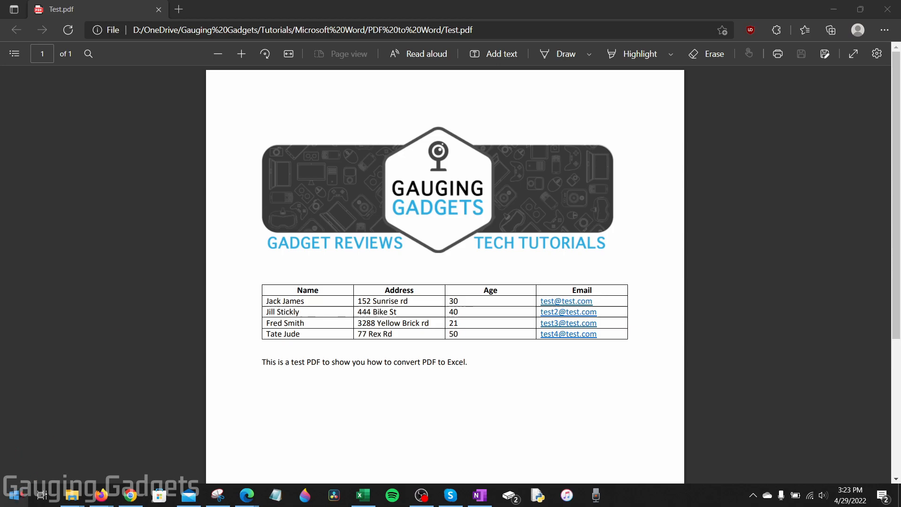
Launch Word from the Start menu's list of installed apps.
{"action": "left_click", "coordinate": [12, 496]}
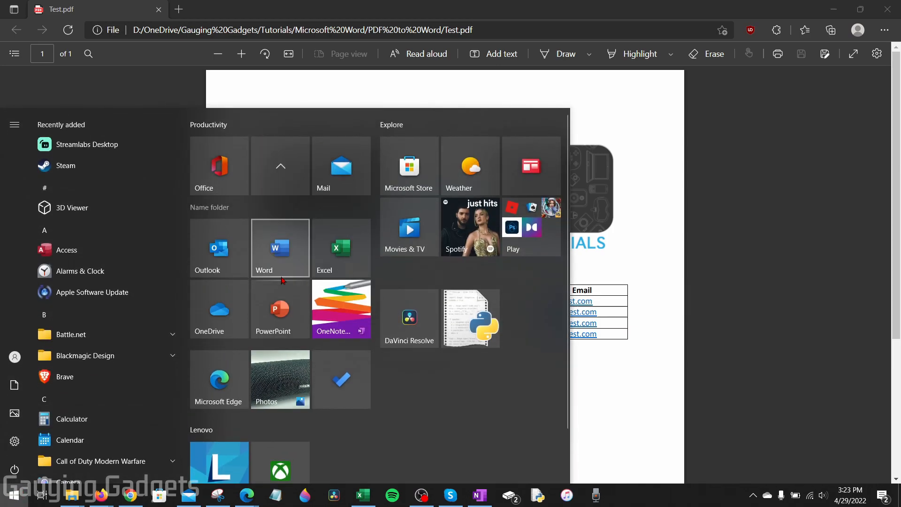
{"action": "left_click", "coordinate": [279, 248]}
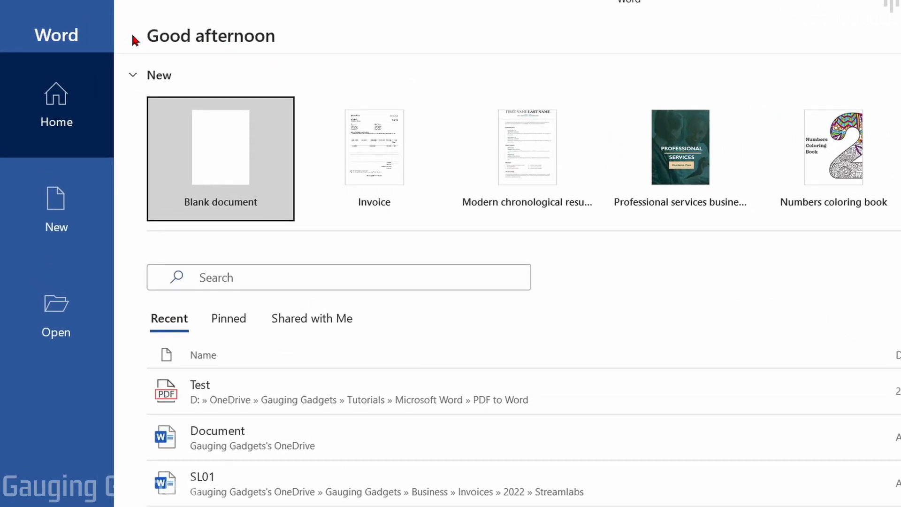
{"action": "mouse_move", "coordinate": [56, 316]}
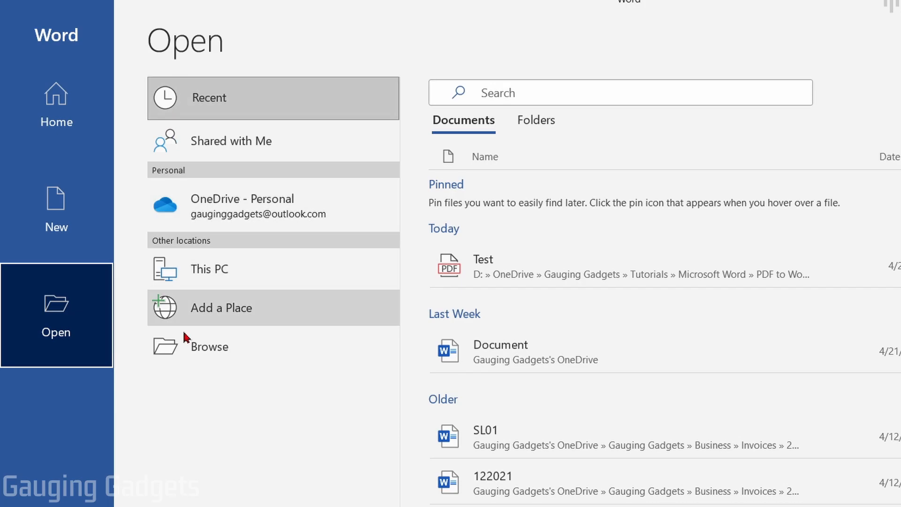
{"action": "mouse_move", "coordinate": [186, 355]}
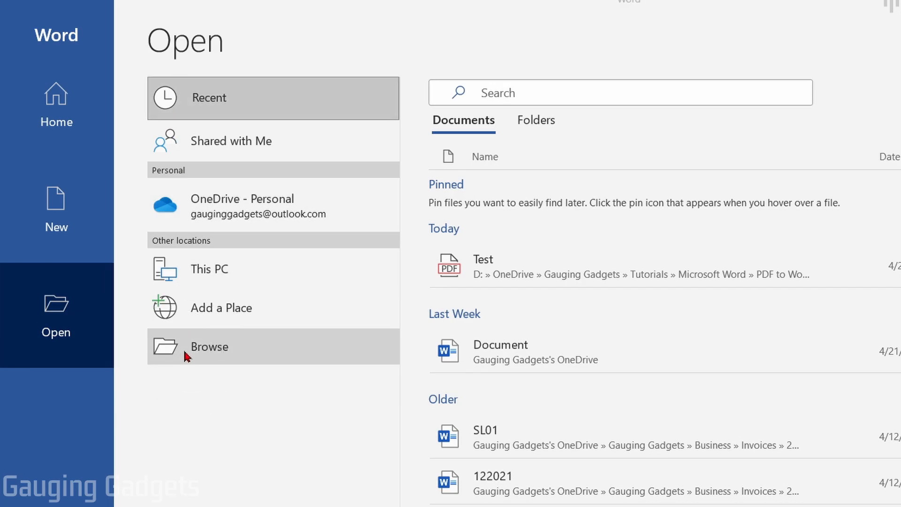
Browse to the folder holding Test.pdf and choose it for opening in Word.
{"action": "left_click", "coordinate": [208, 345]}
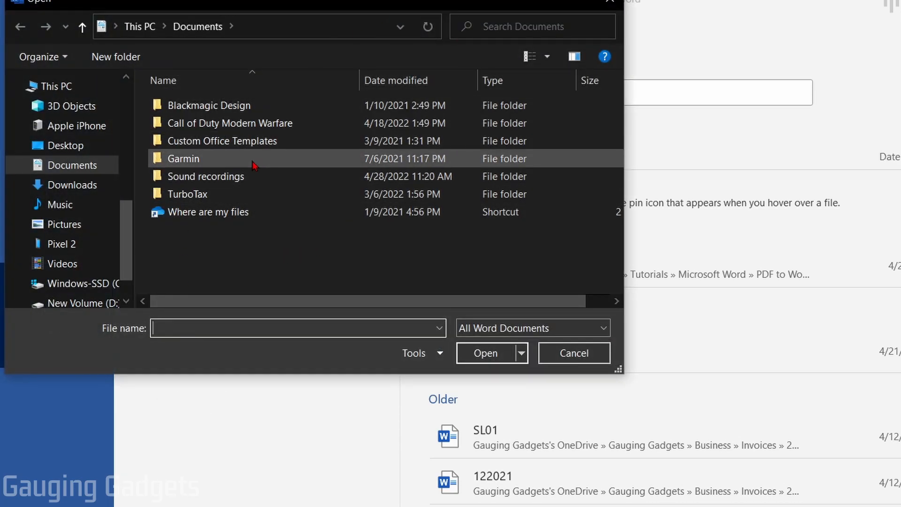
{"action": "left_click", "coordinate": [221, 212]}
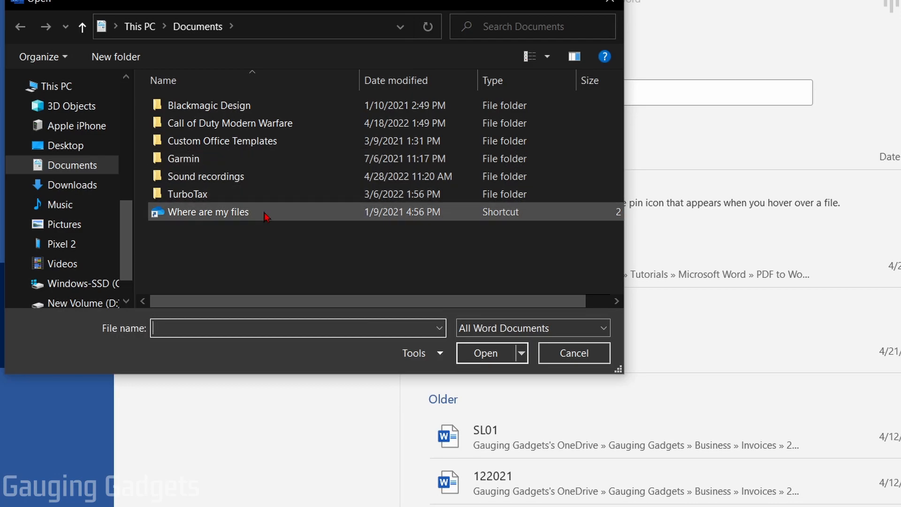
{"action": "left_click", "coordinate": [484, 352]}
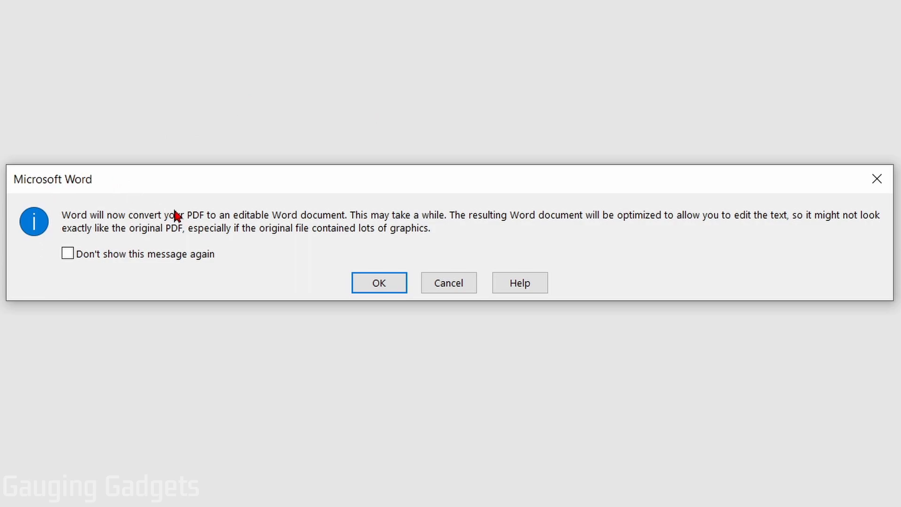
{"action": "mouse_move", "coordinate": [83, 223]}
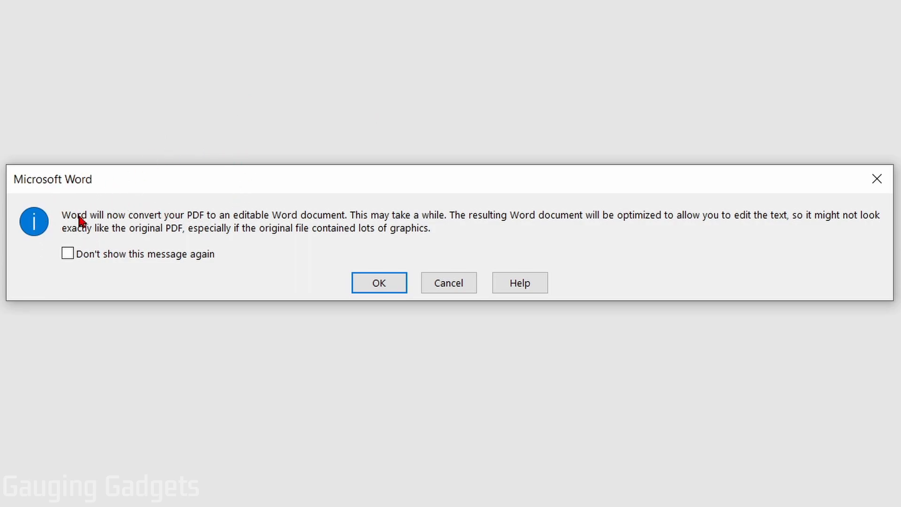
{"action": "mouse_move", "coordinate": [176, 223]}
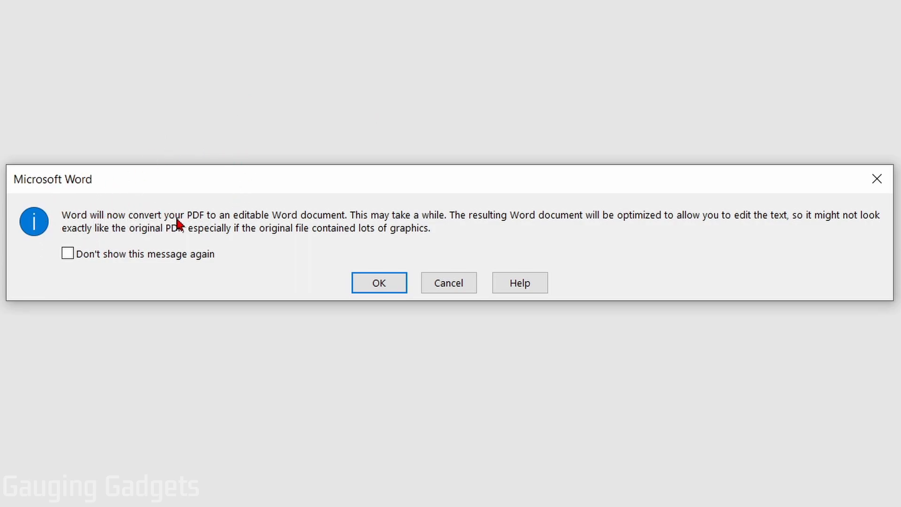
{"action": "mouse_move", "coordinate": [284, 226]}
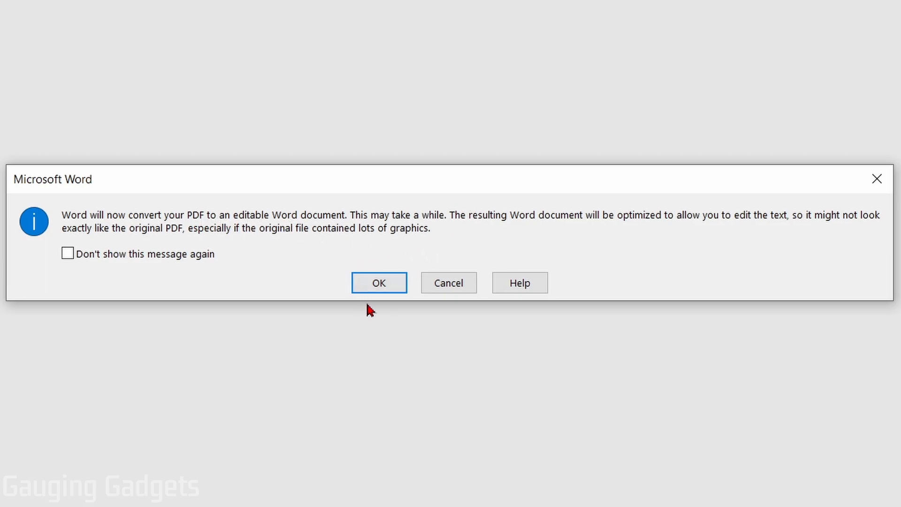
Accept Word's message to convert Test.pdf into an editable document.
{"action": "left_click", "coordinate": [378, 282]}
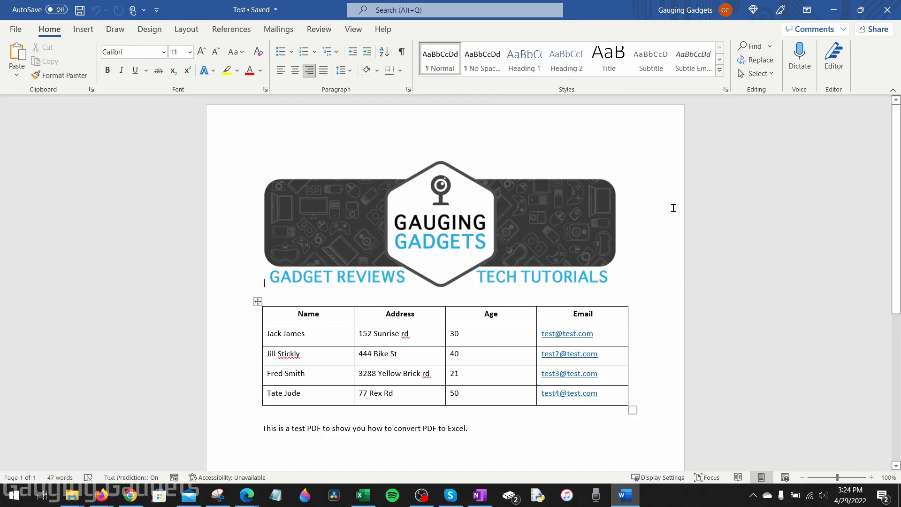
{"action": "mouse_move", "coordinate": [521, 254]}
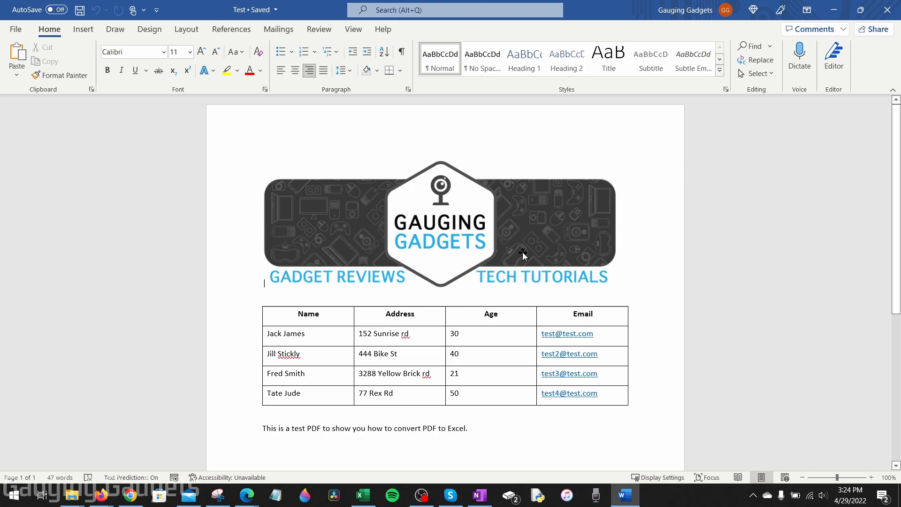
Select the logo image above the contact table and remove it, typing 'Stest'.
{"action": "left_click", "coordinate": [522, 256]}
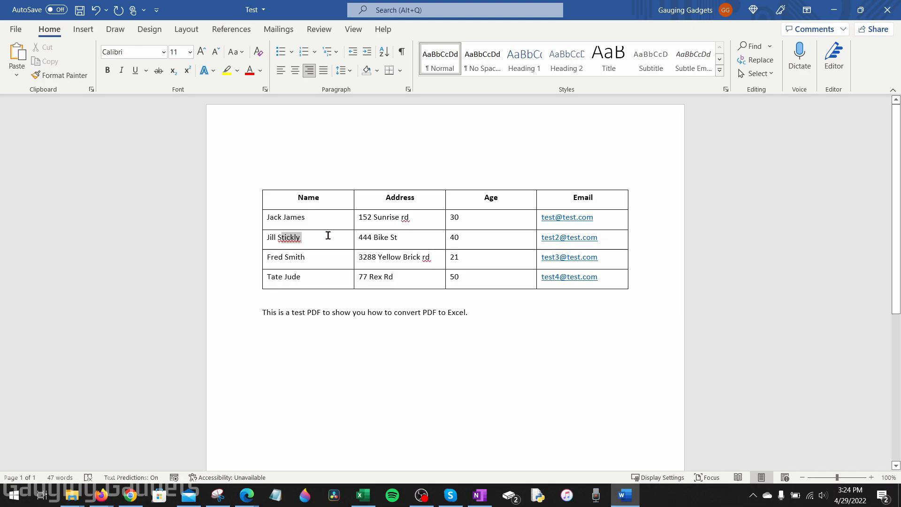
{"action": "type", "text": "Stest"}
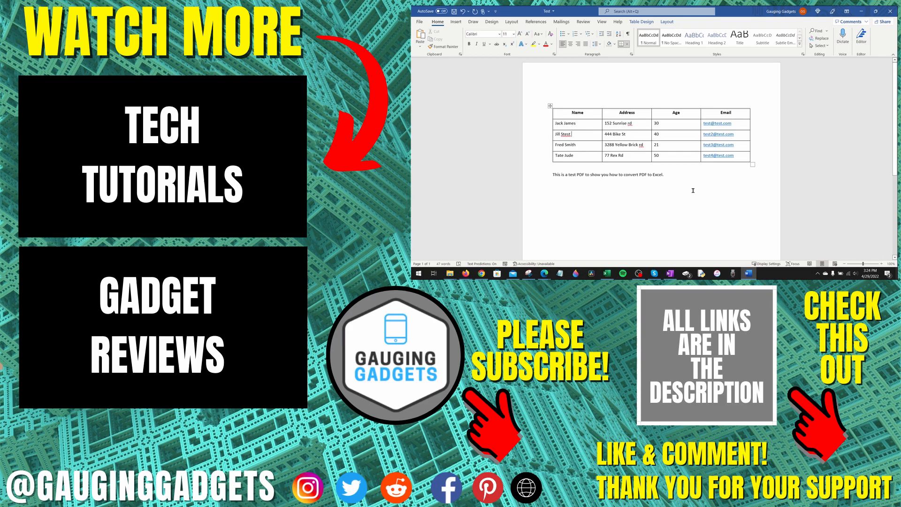
{"action": "mouse_move", "coordinate": [690, 189]}
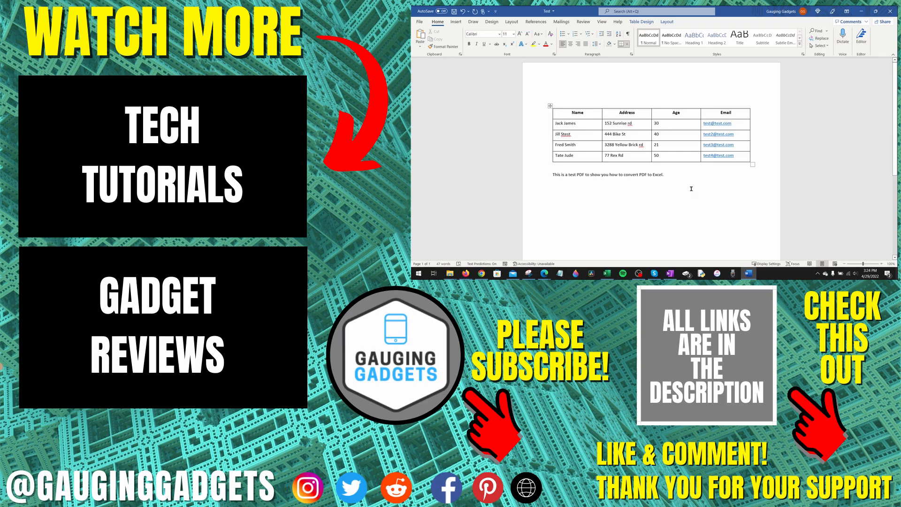